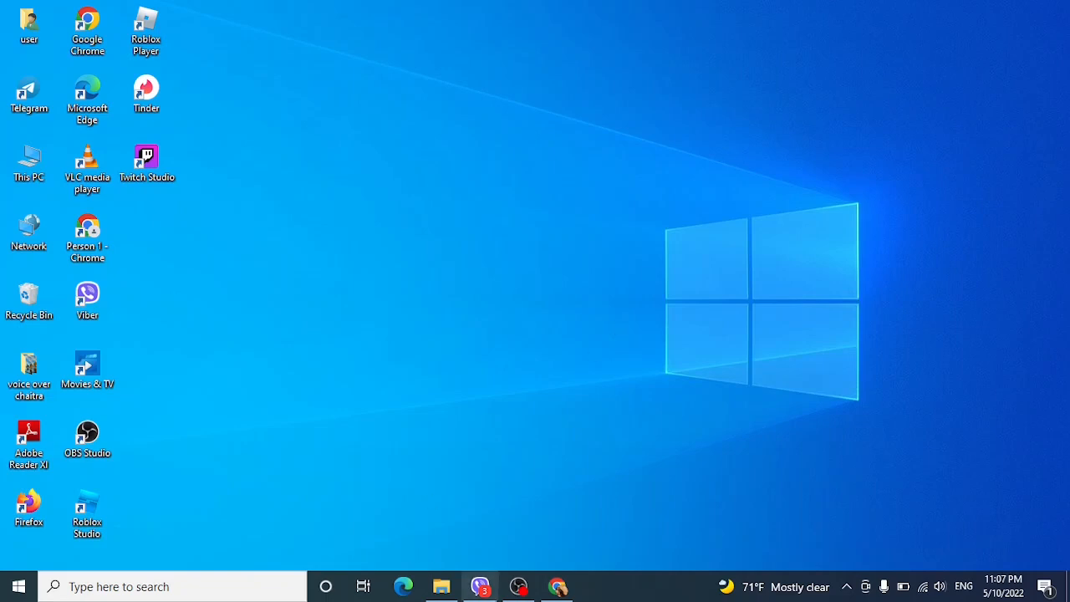
Launch Chrome and run a Google search for 'pinterest'.
left_click(559, 586)
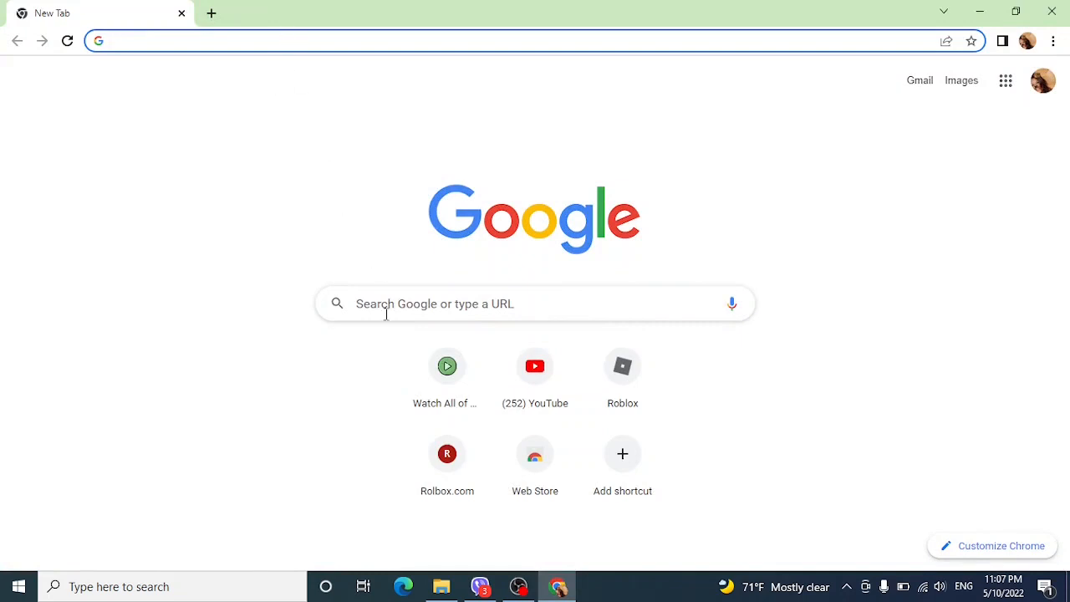
type("pinterest")
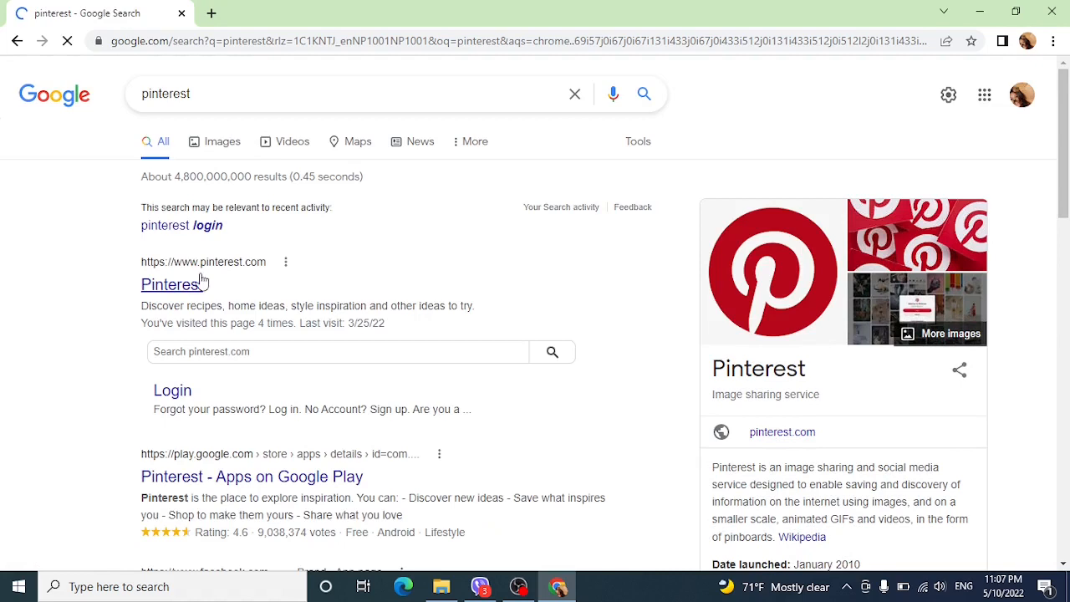
Log in to Pinterest via the saved Google account and scroll the home feed.
left_click(170, 285)
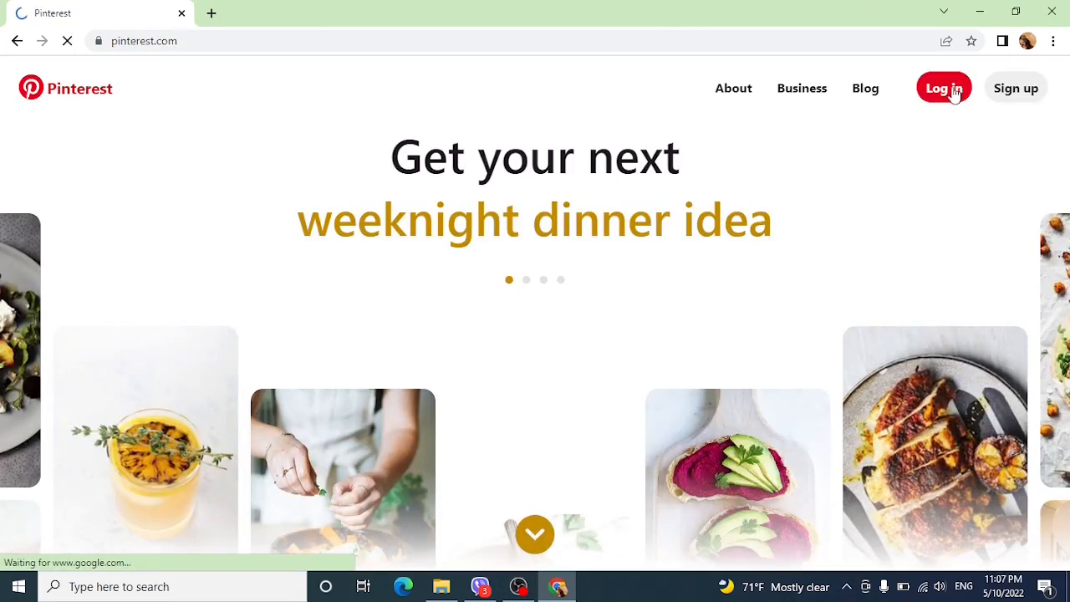
left_click(943, 87)
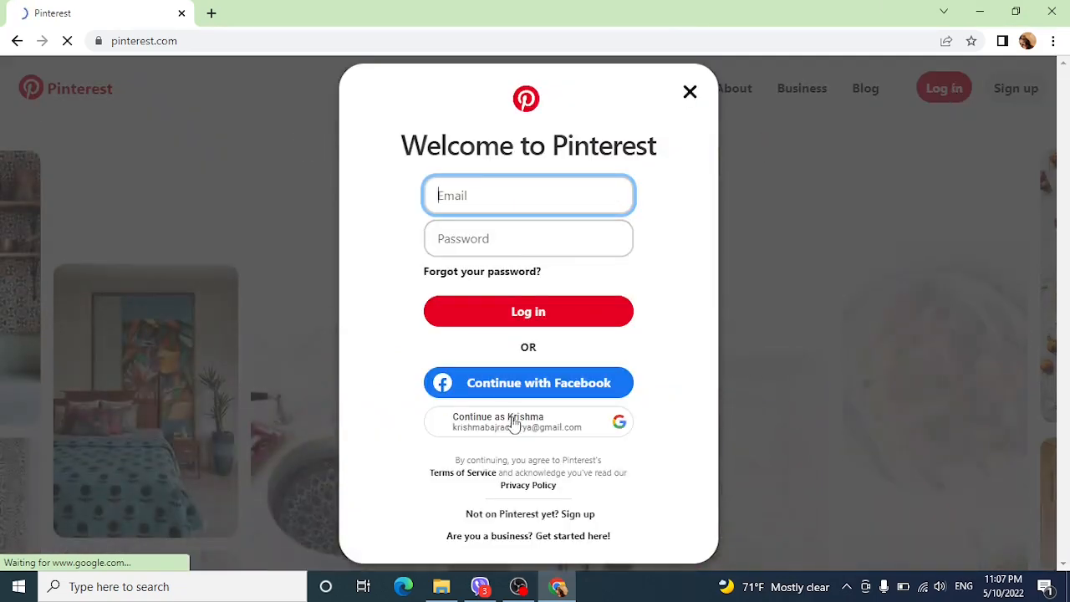
left_click(529, 422)
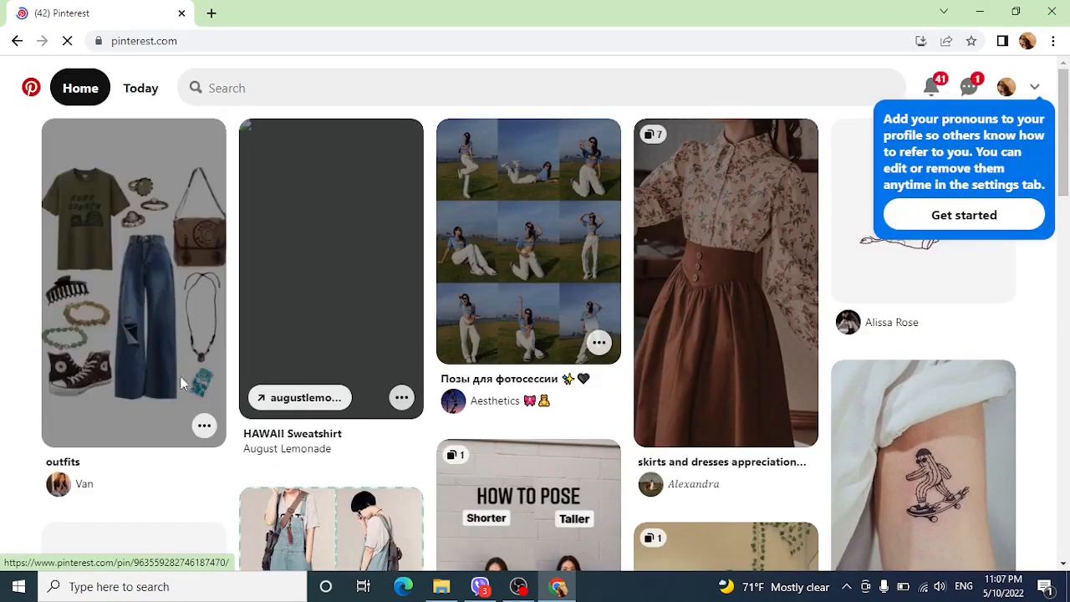
scroll("down", 3)
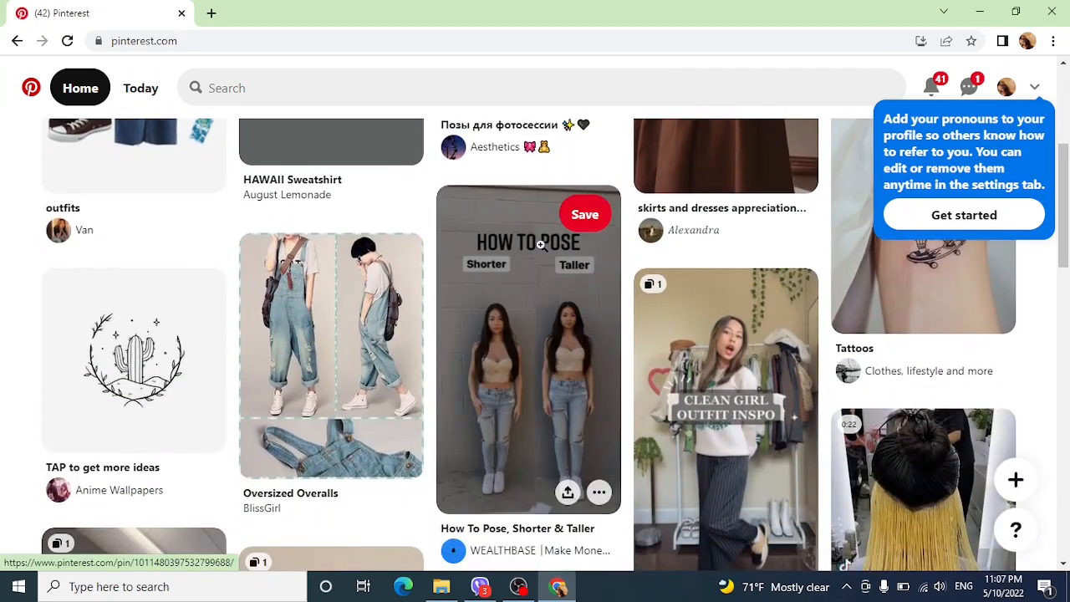
scroll("down", 3)
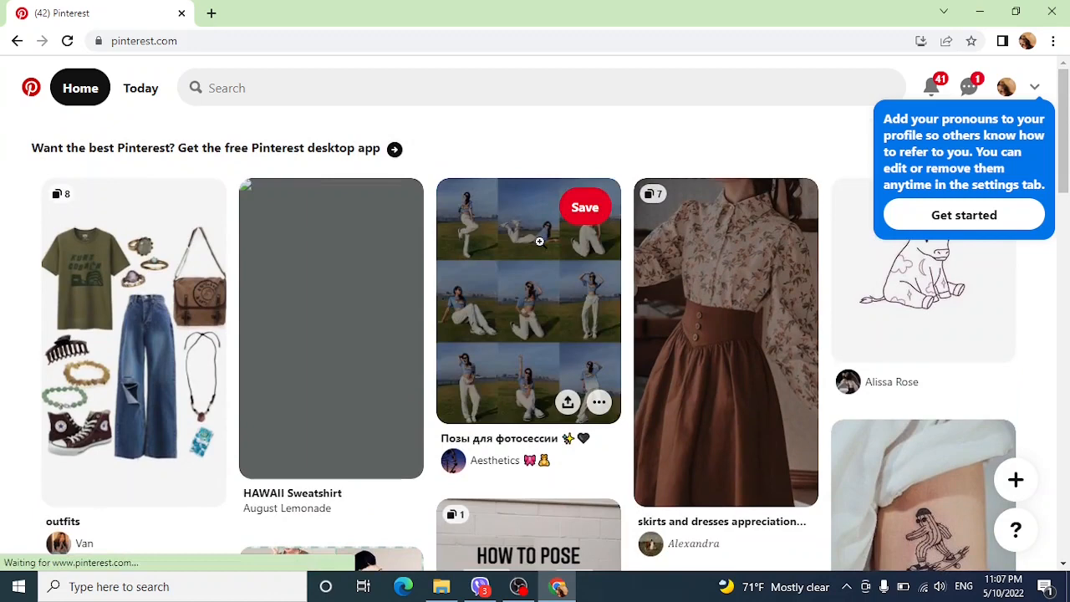
Search 'night' in a new tab and reach the Night Eye Chrome Web Store page.
left_click(211, 14)
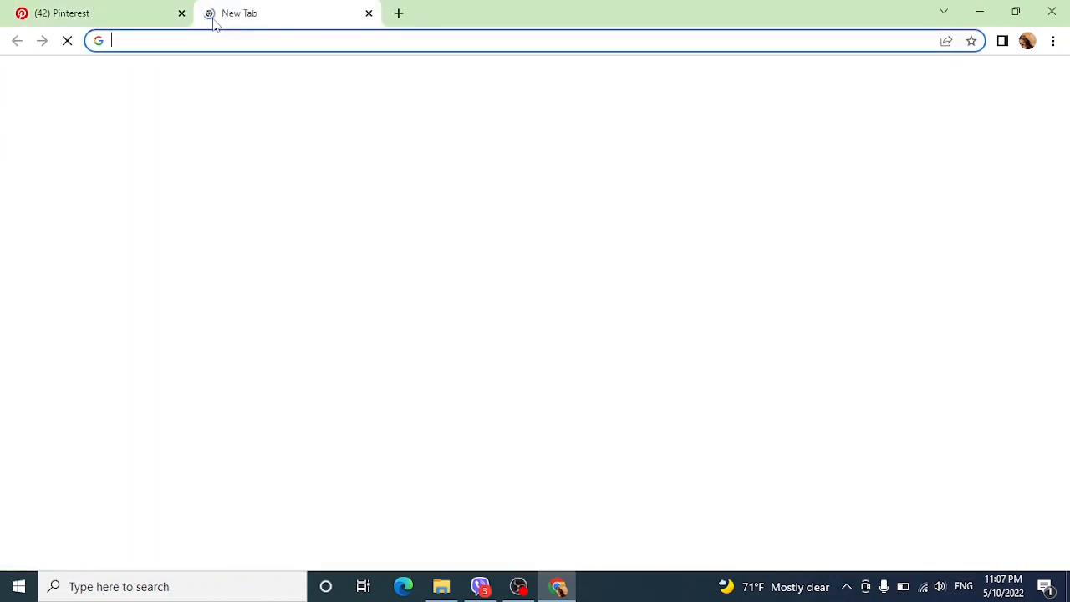
left_click(335, 40)
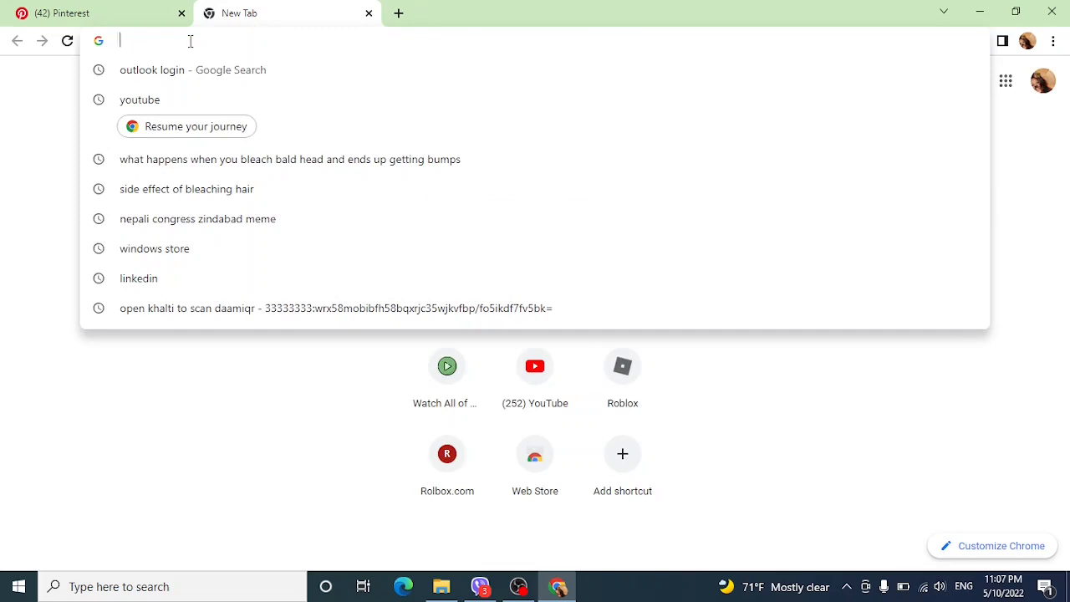
type("nighteye")
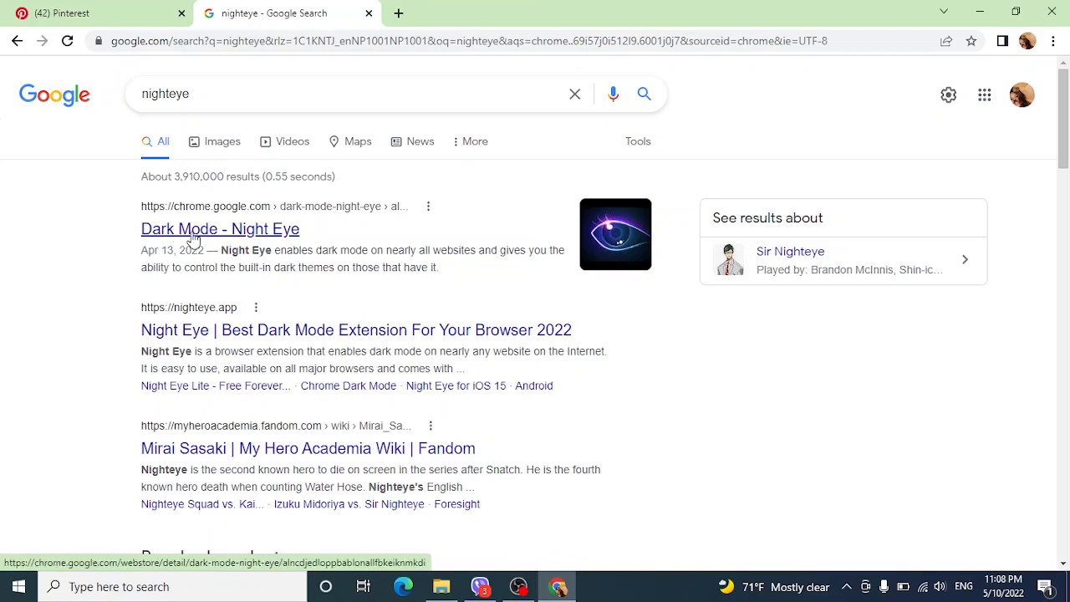
left_click(221, 227)
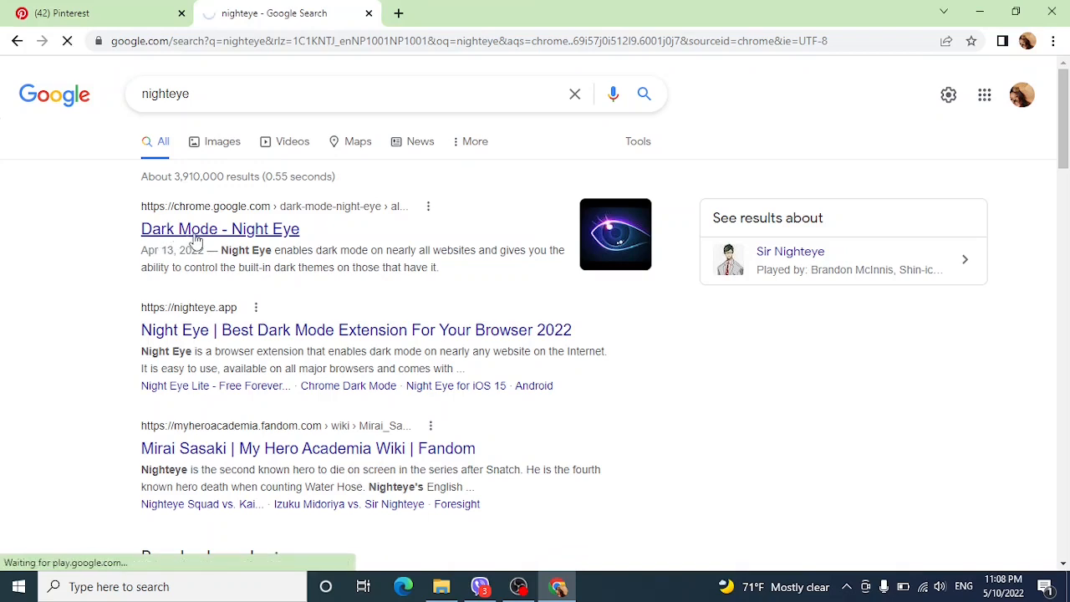
left_click(220, 227)
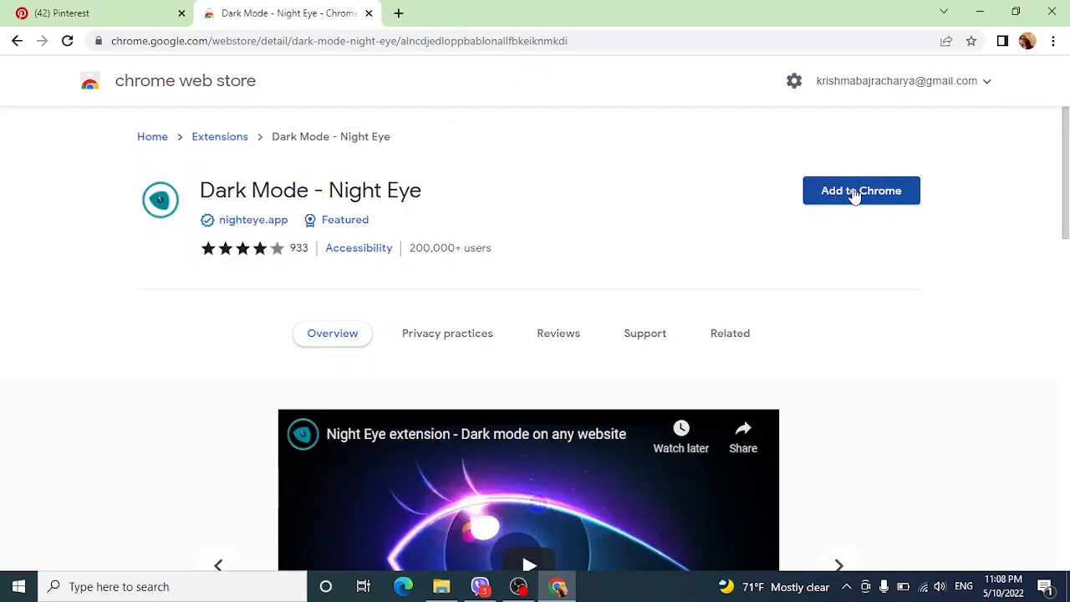
Add Night Eye to Chrome and close the store tab, keeping the thank-you page.
left_click(862, 191)
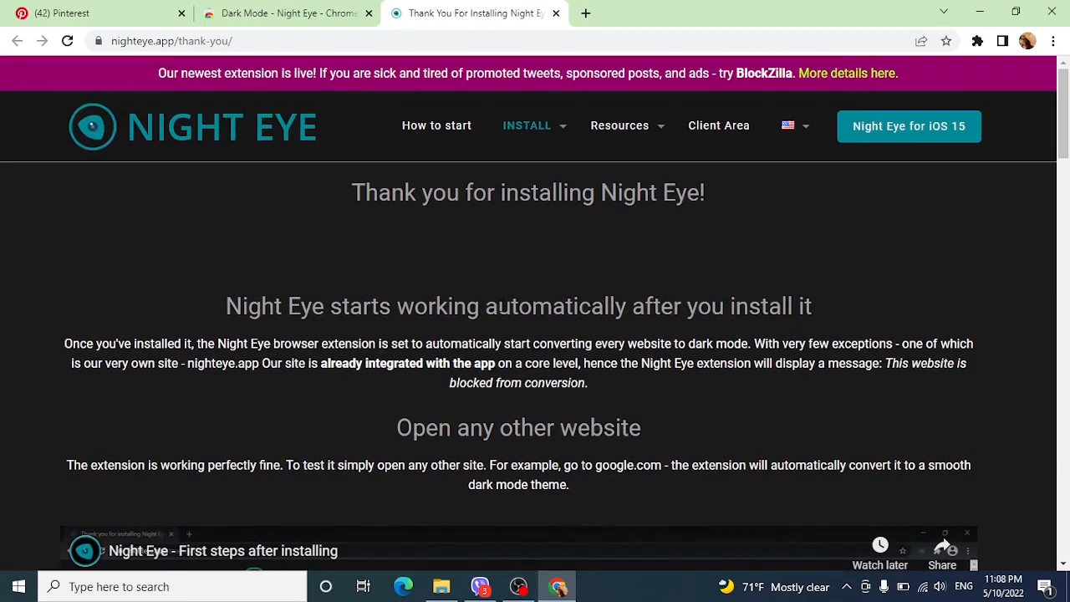
left_click(285, 13)
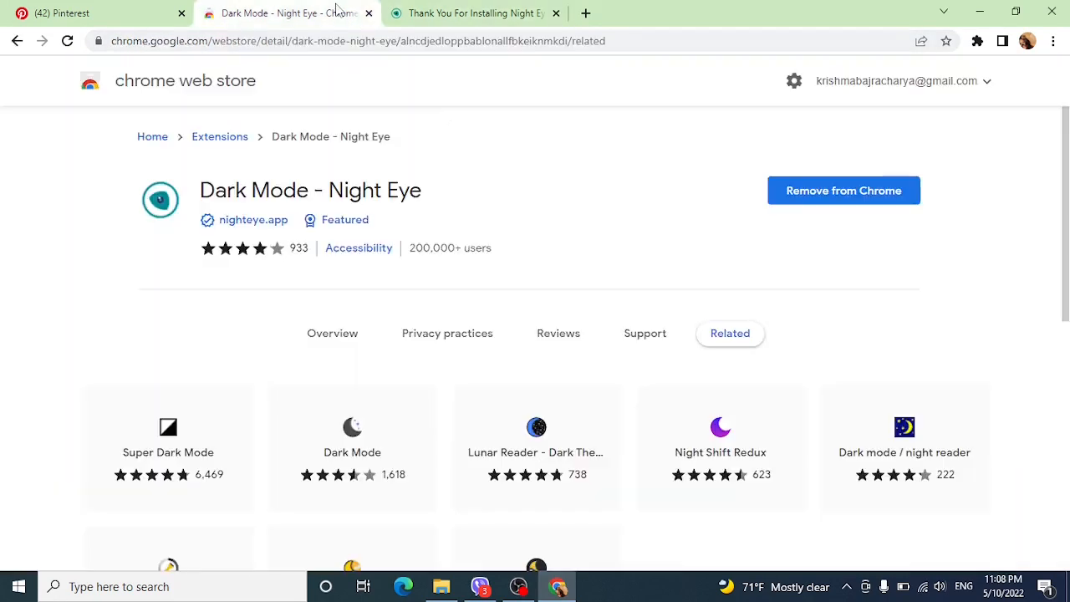
left_click(475, 13)
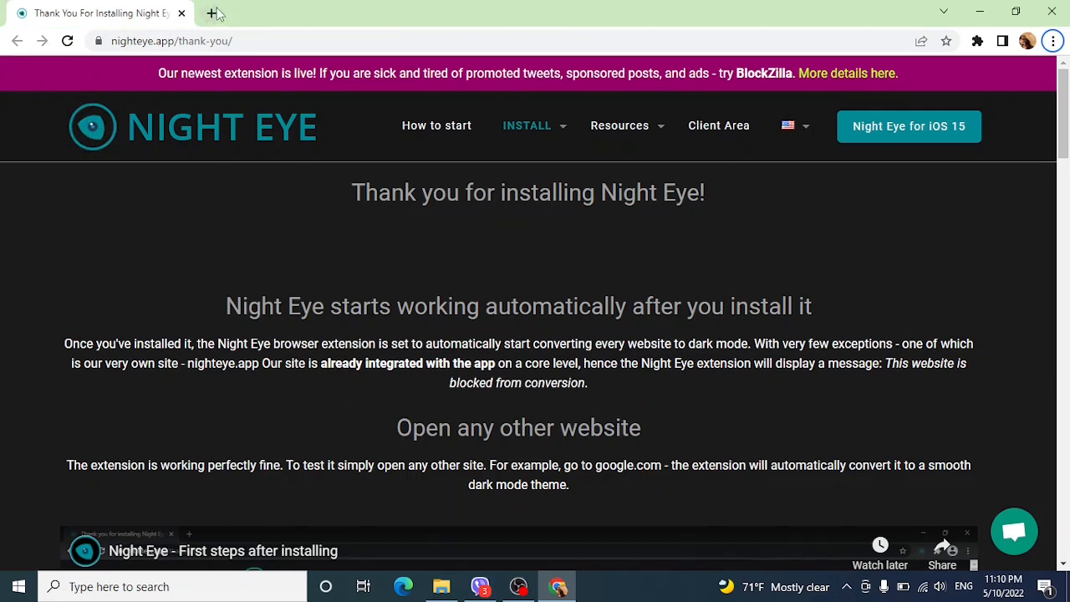
Search 'pinterest' in a new tab, results now shown in dark mode.
left_click(215, 13)
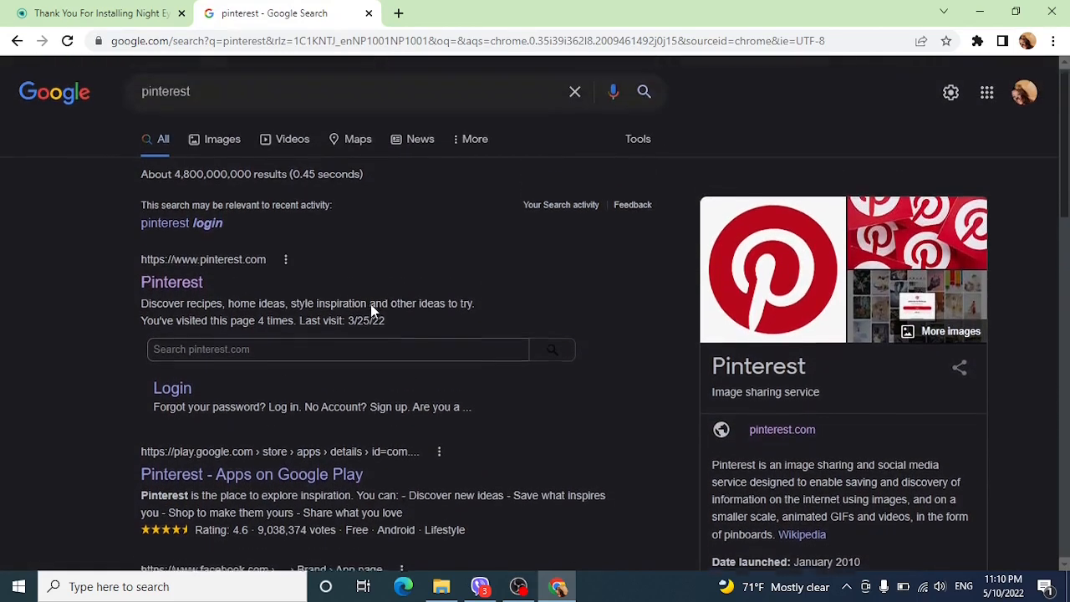
left_click(171, 281)
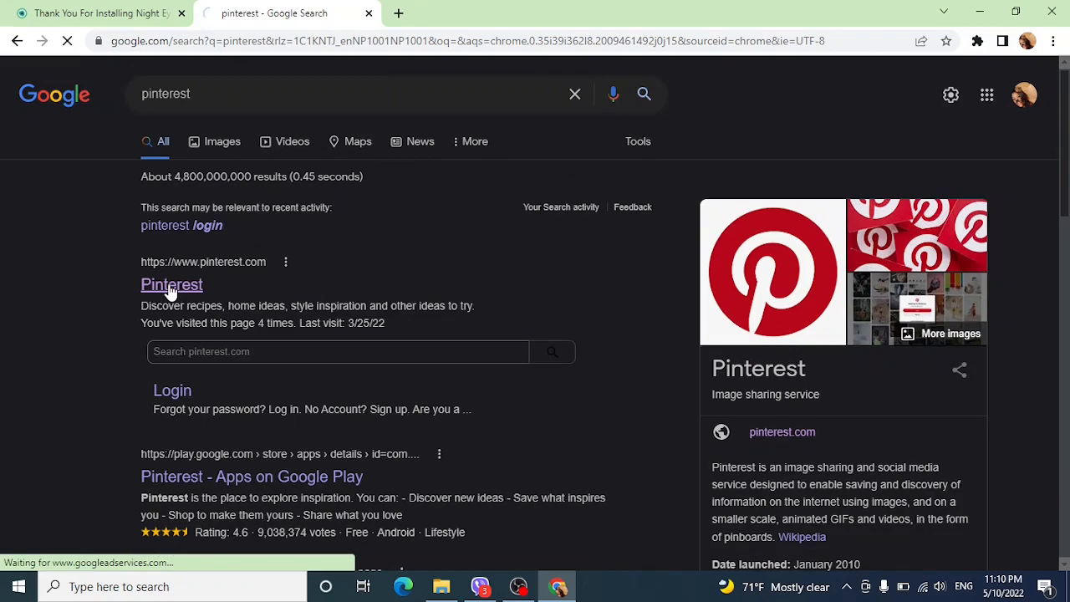
Load the Pinterest home feed in dark theme and scroll through its pins.
left_click(171, 284)
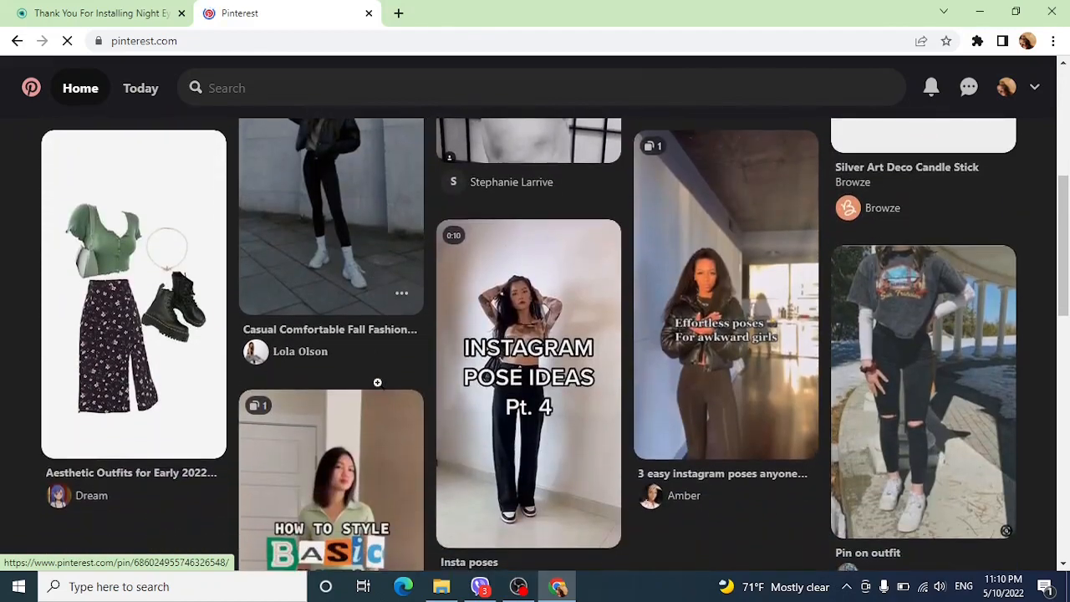
scroll("down", 3)
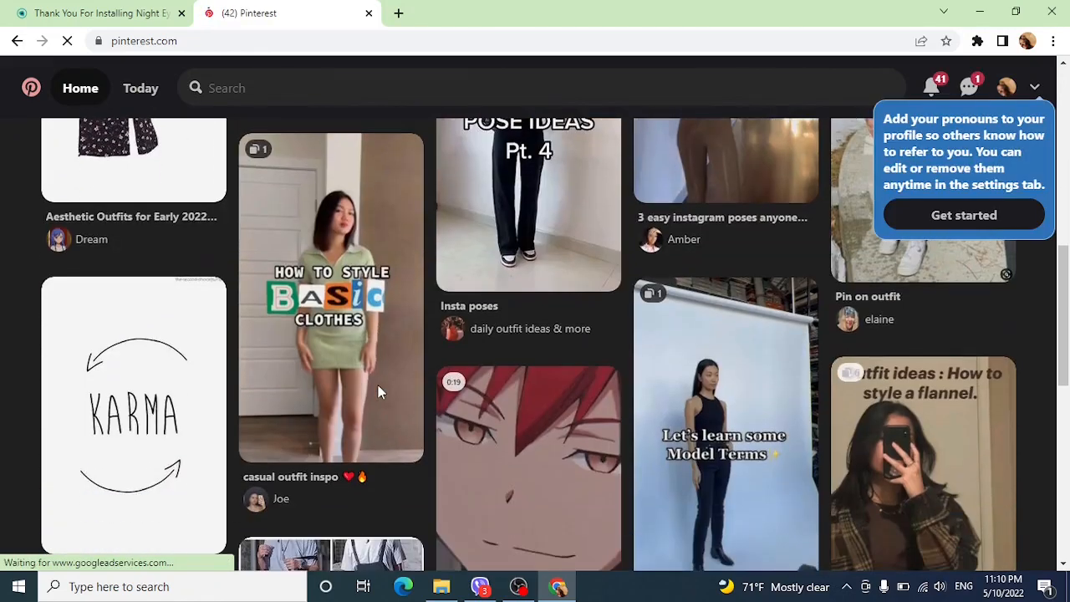
scroll("down", 3)
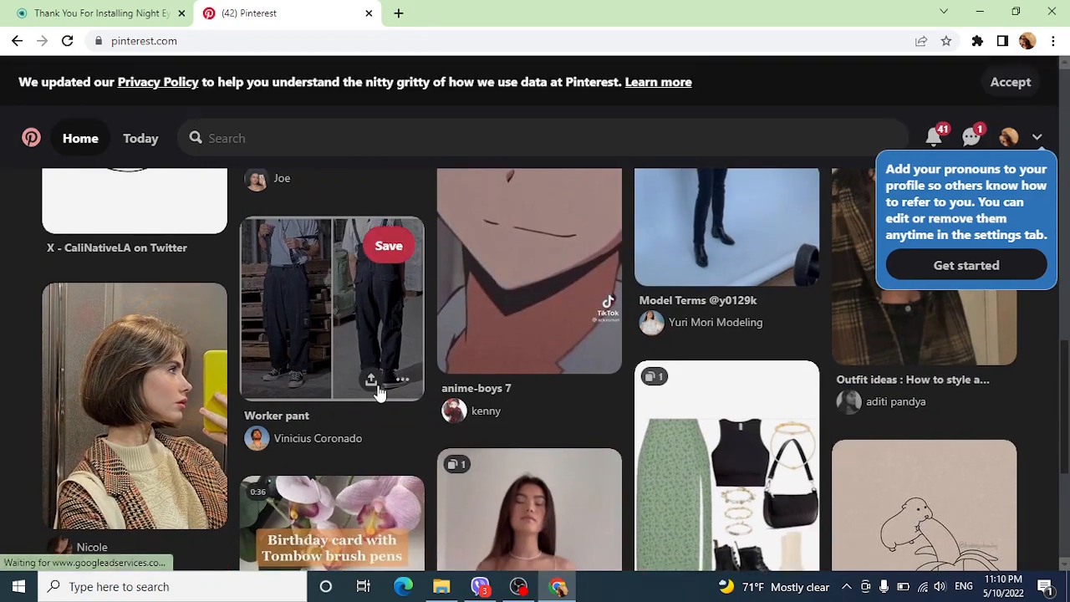
scroll("down", 3)
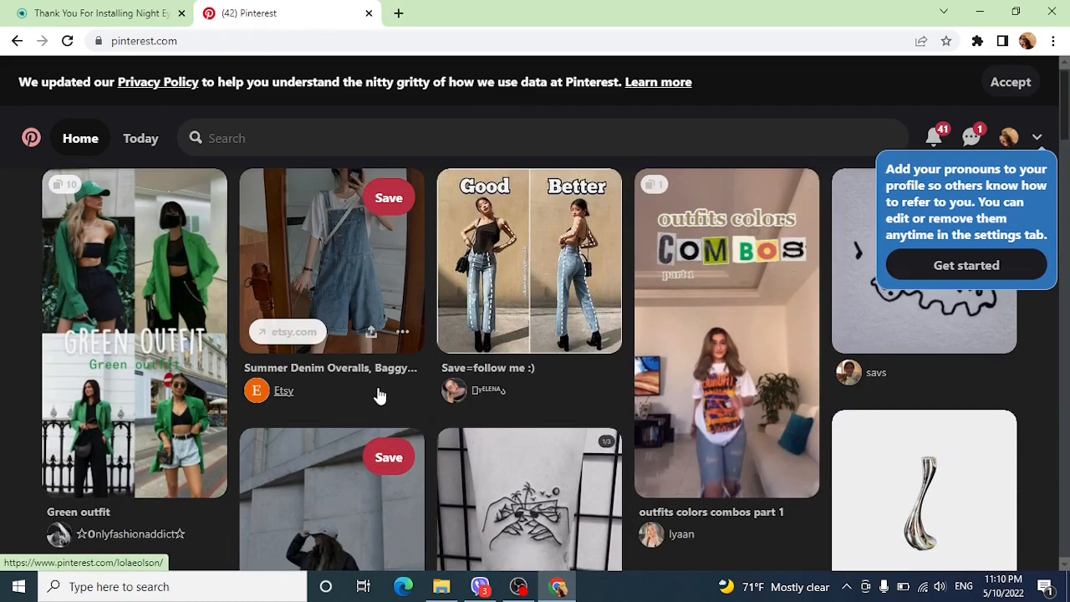
scroll("down", 3)
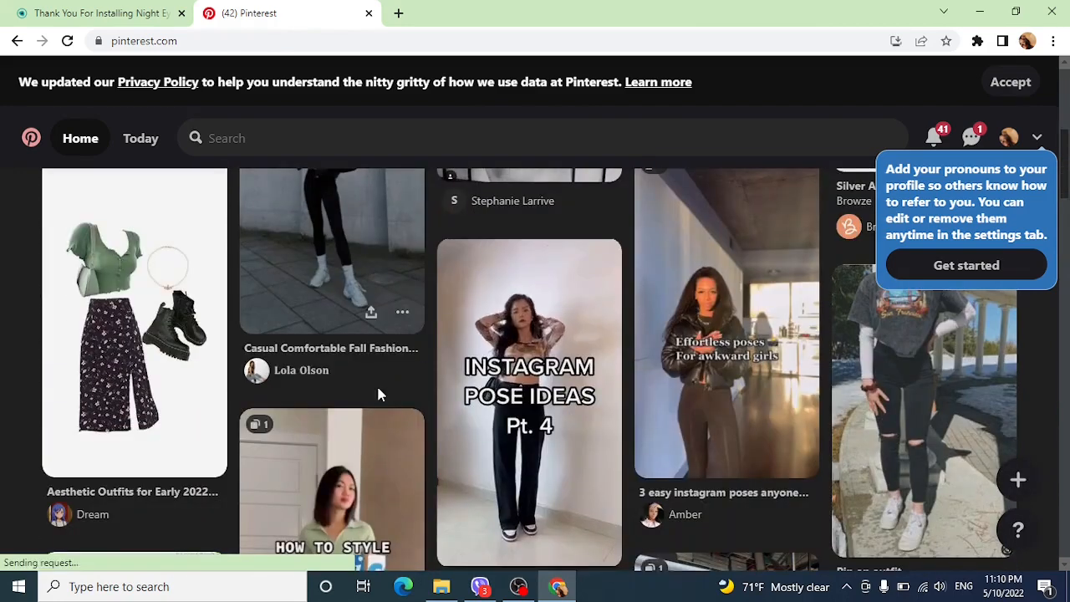
scroll("down", 3)
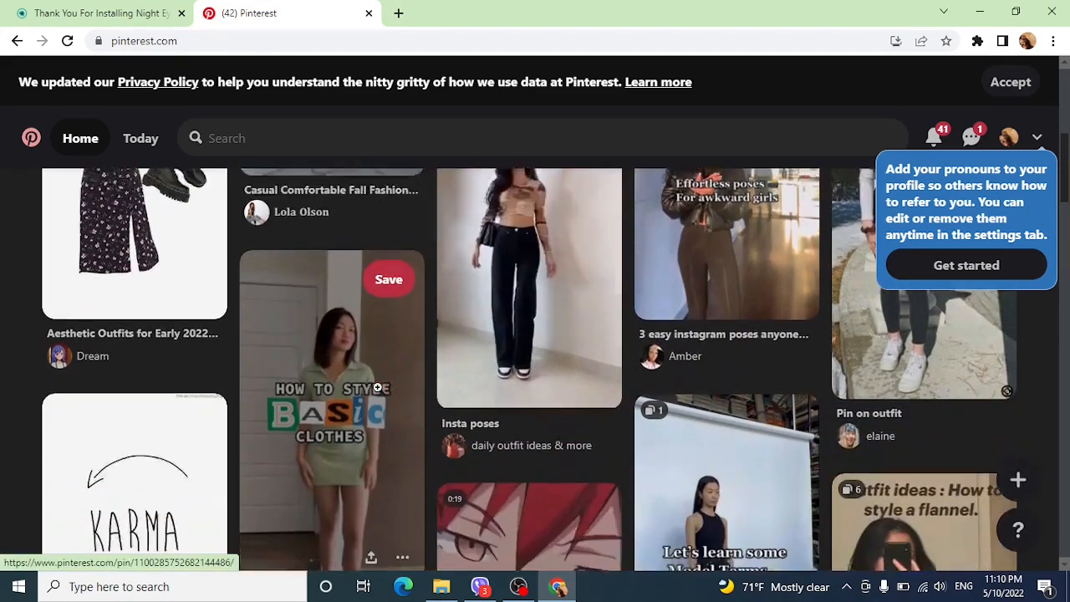
scroll("down", 3)
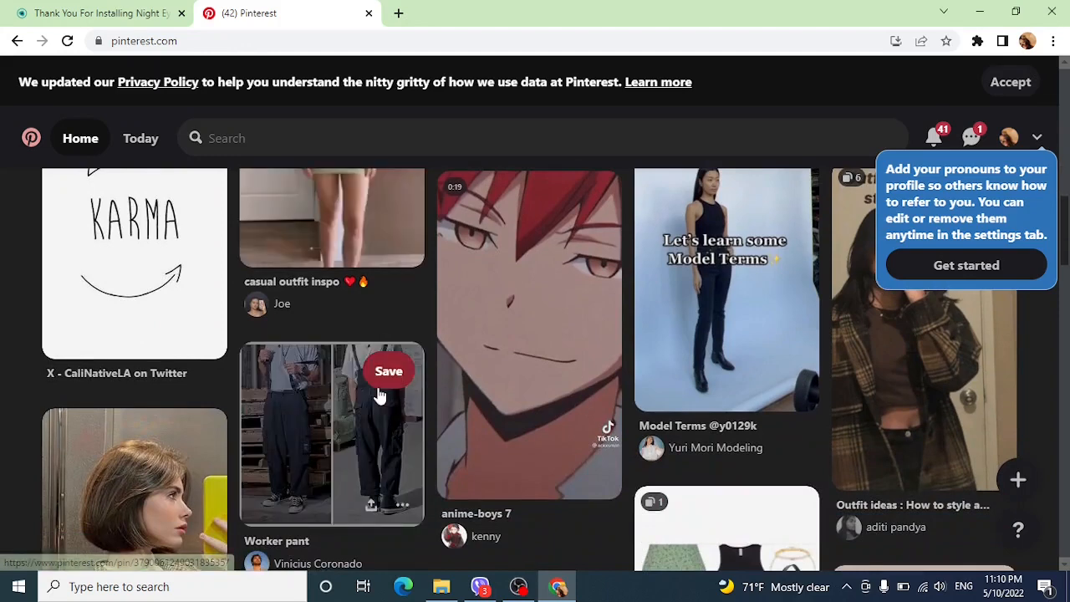
scroll("down", 3)
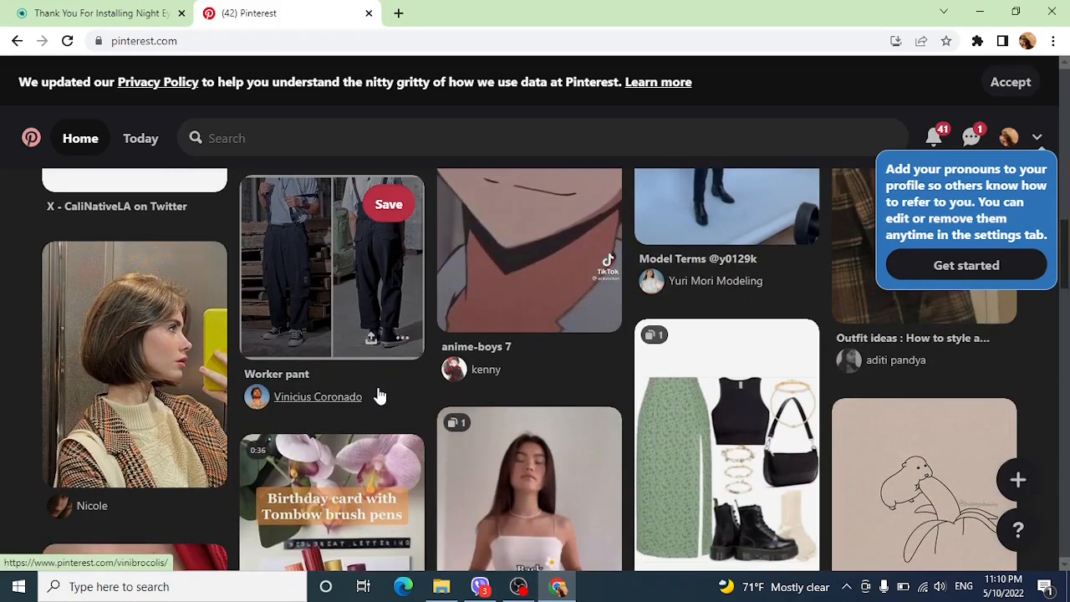
scroll("down", 3)
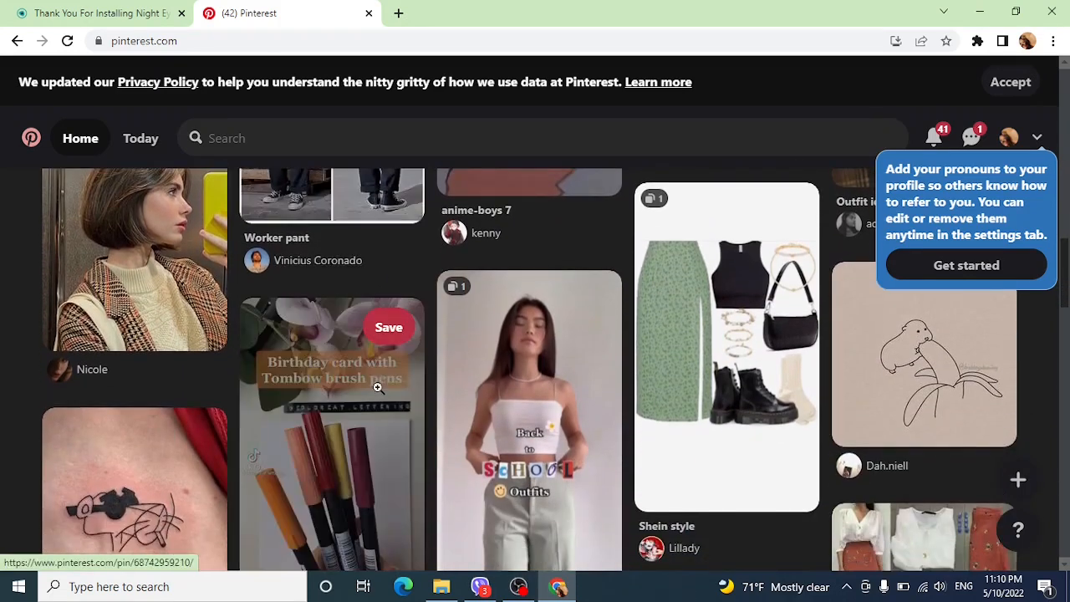